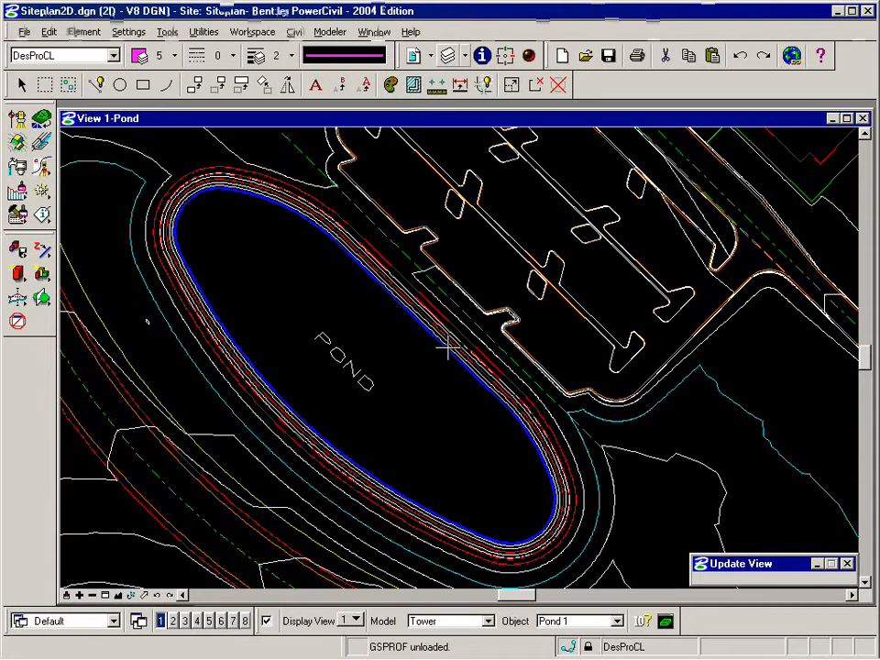
pyautogui.moveTo(370, 136)
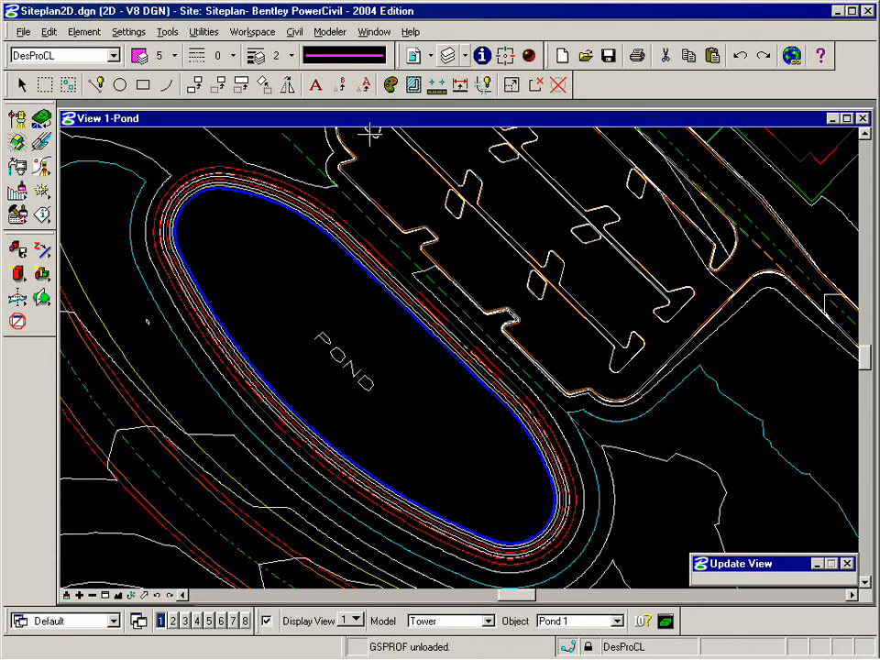
# Bring up the Modeler menu listing the Site Modeler project commands.
pyautogui.click(330, 31)
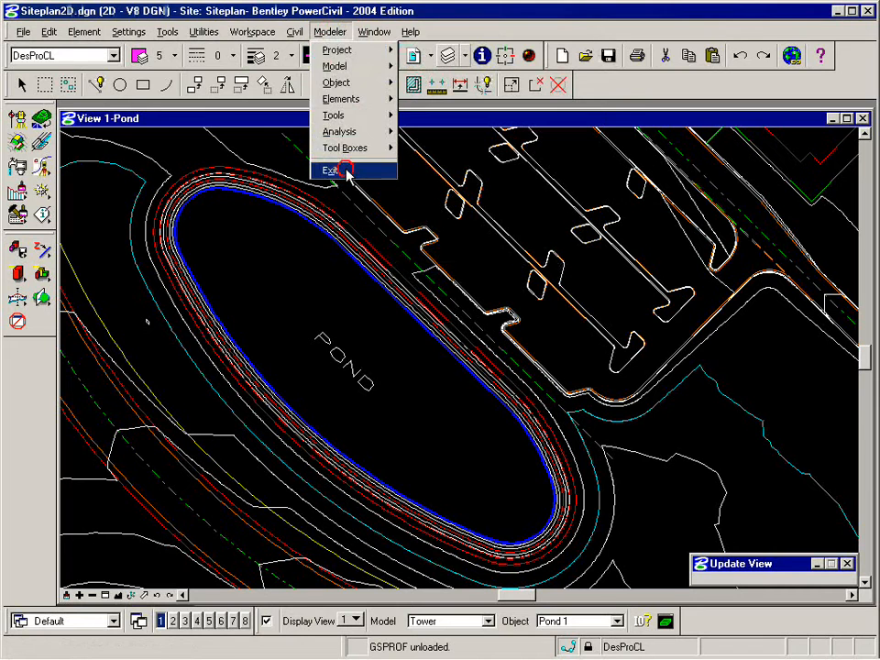
# Exit Site Modeler and answer Yes to saving the current Siteplan project.
pyautogui.click(330, 171)
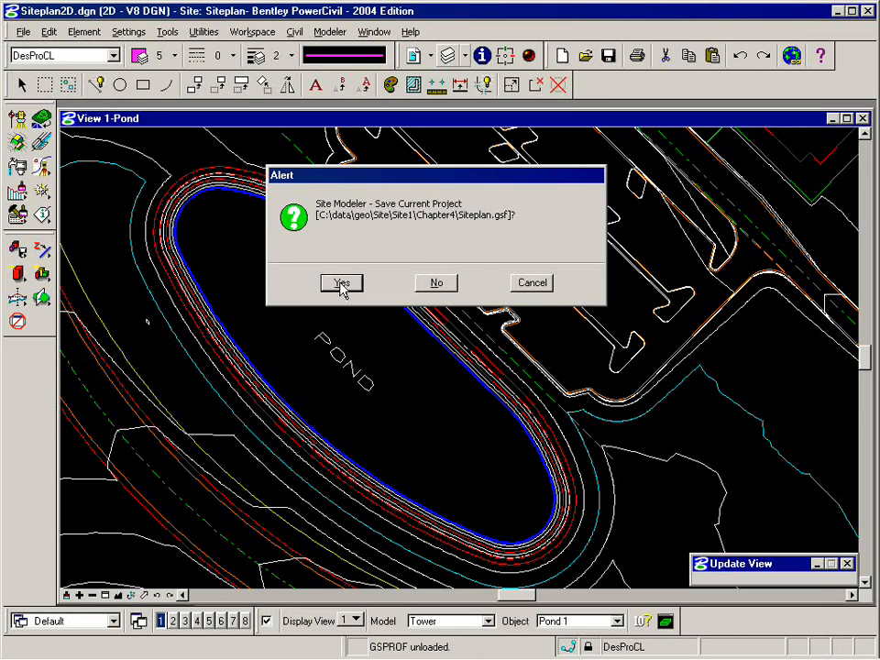
pyautogui.click(342, 283)
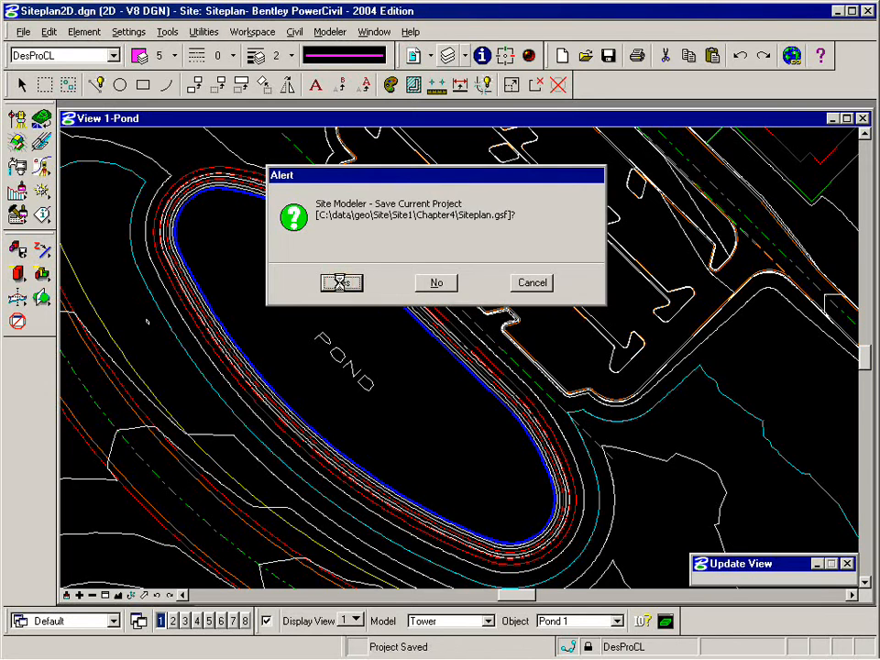
# Confirm the save, decline locking the project's elements, and reach the File menu for Exit.
pyautogui.click(341, 282)
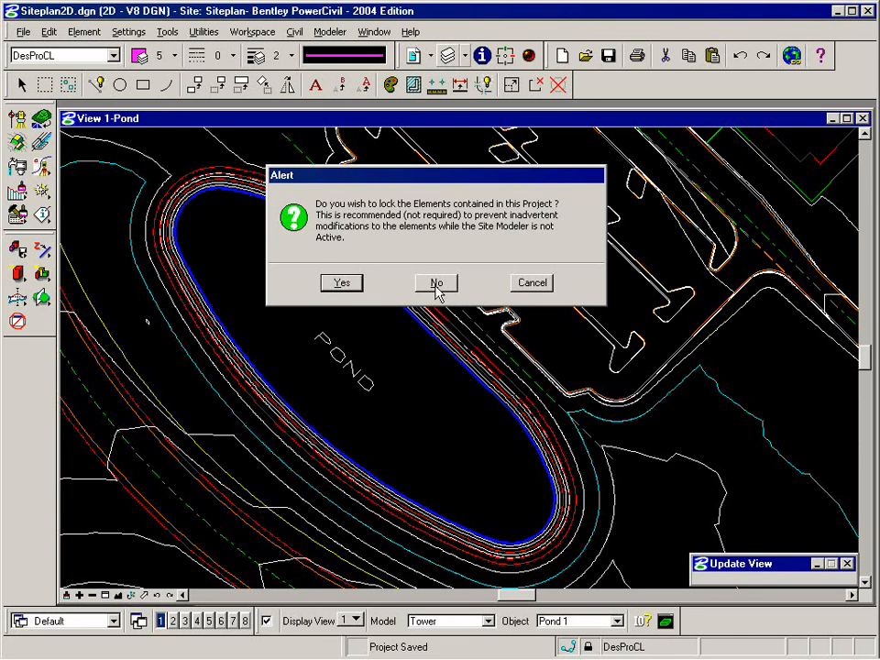
pyautogui.moveTo(436, 293)
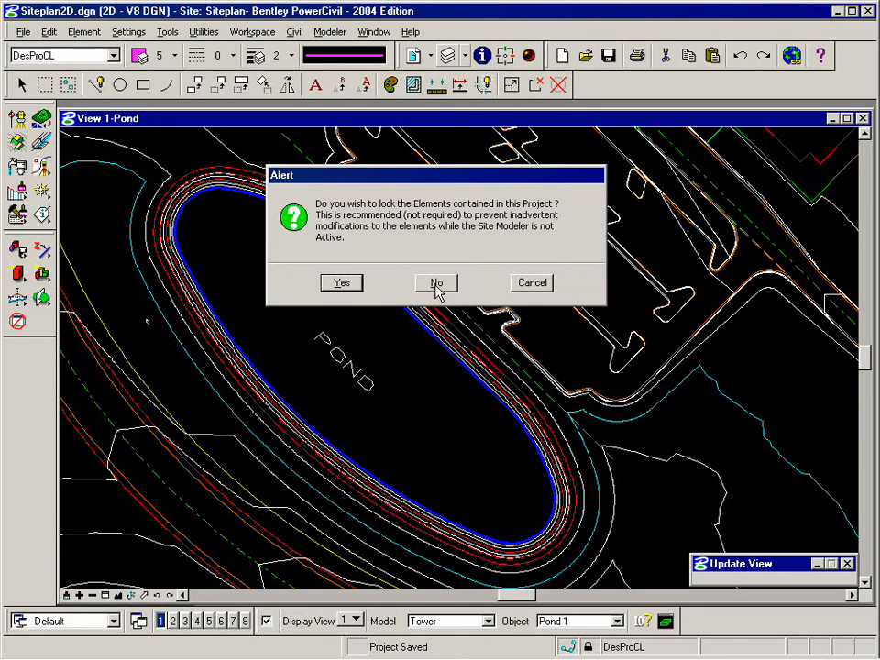
pyautogui.click(436, 282)
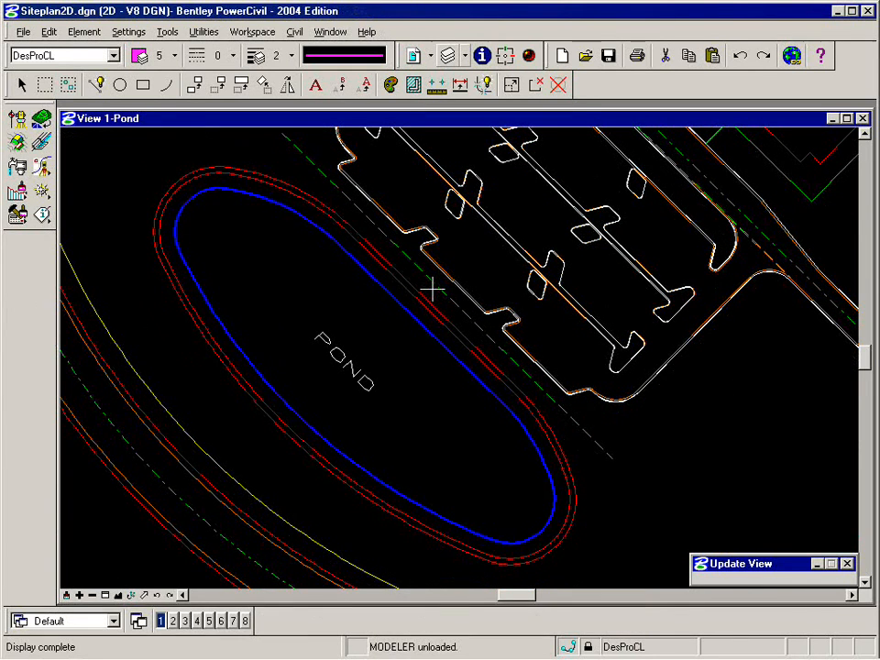
pyautogui.click(22, 31)
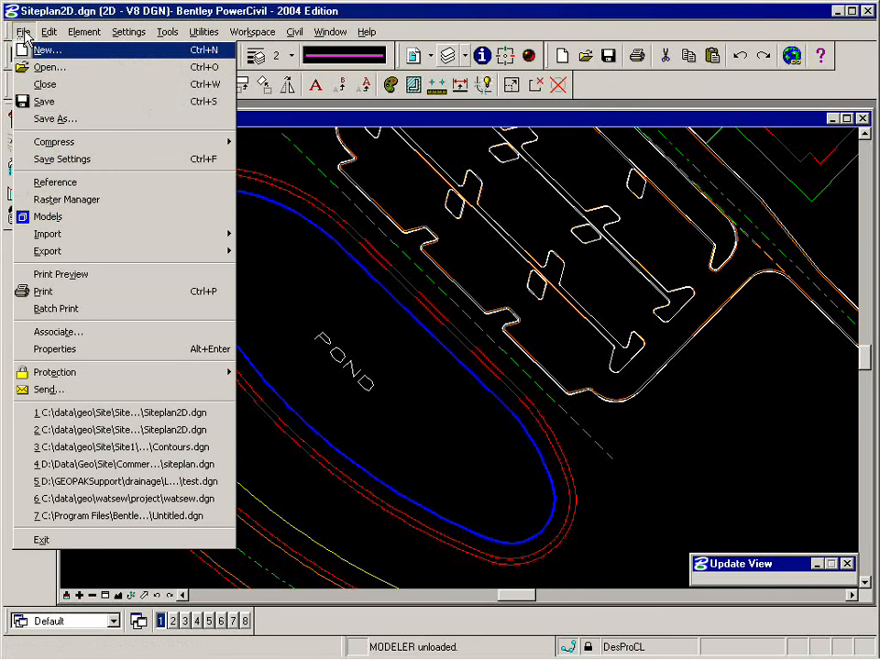
pyautogui.moveTo(40, 539)
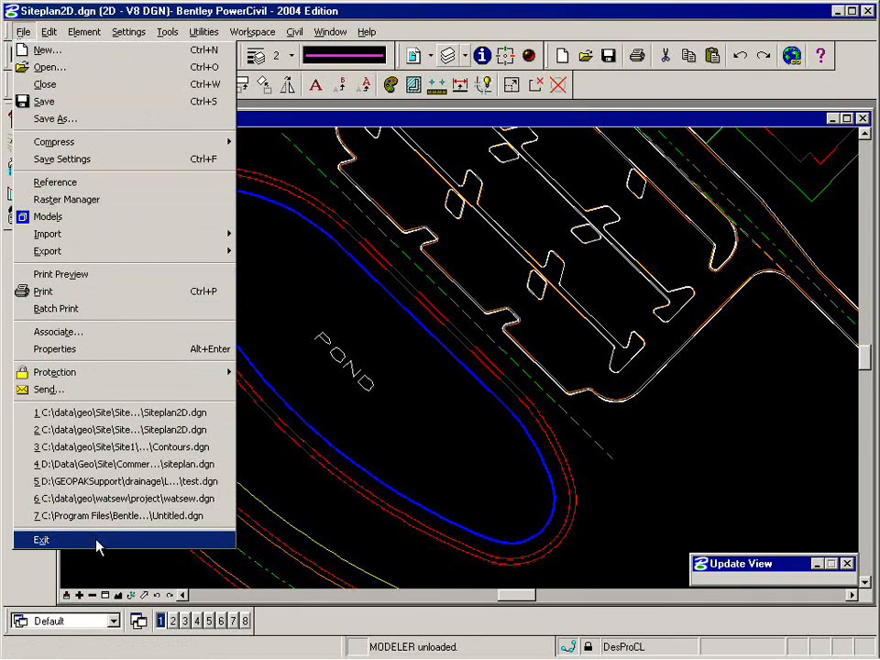